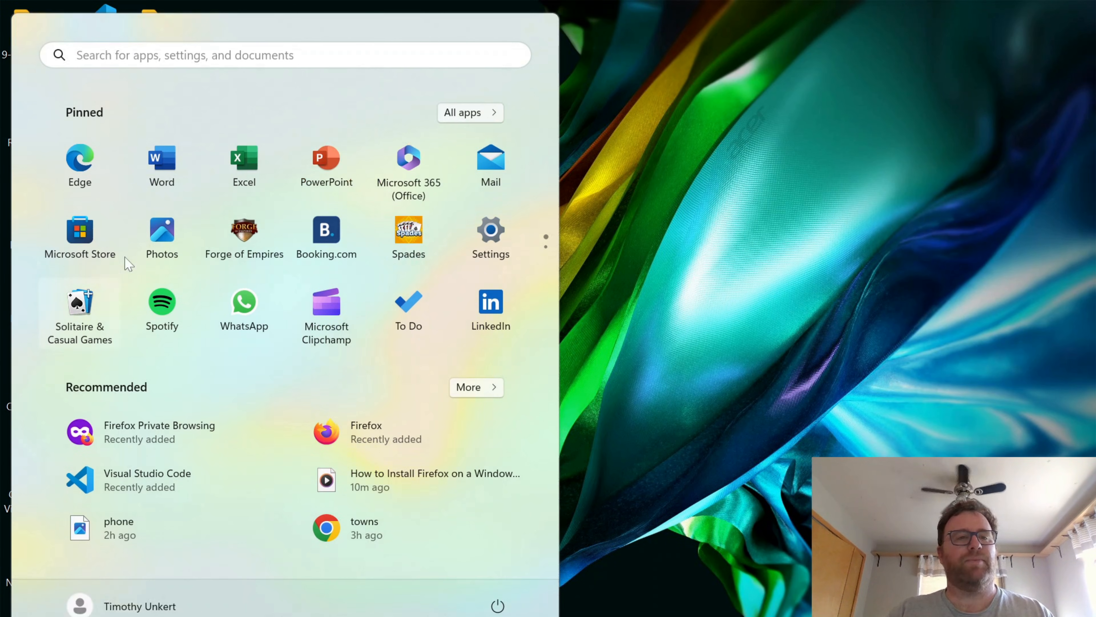
pyautogui.moveTo(80, 239)
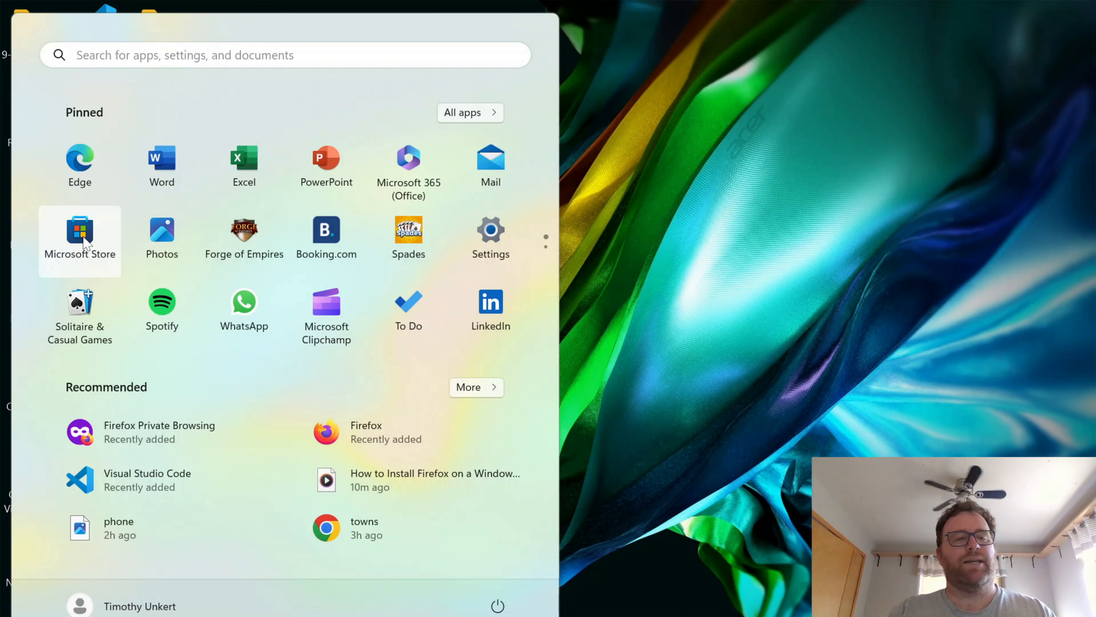
# Step: Search the Microsoft Store for 'gimp', listing the free GIMP app first
pyautogui.click(79, 231)
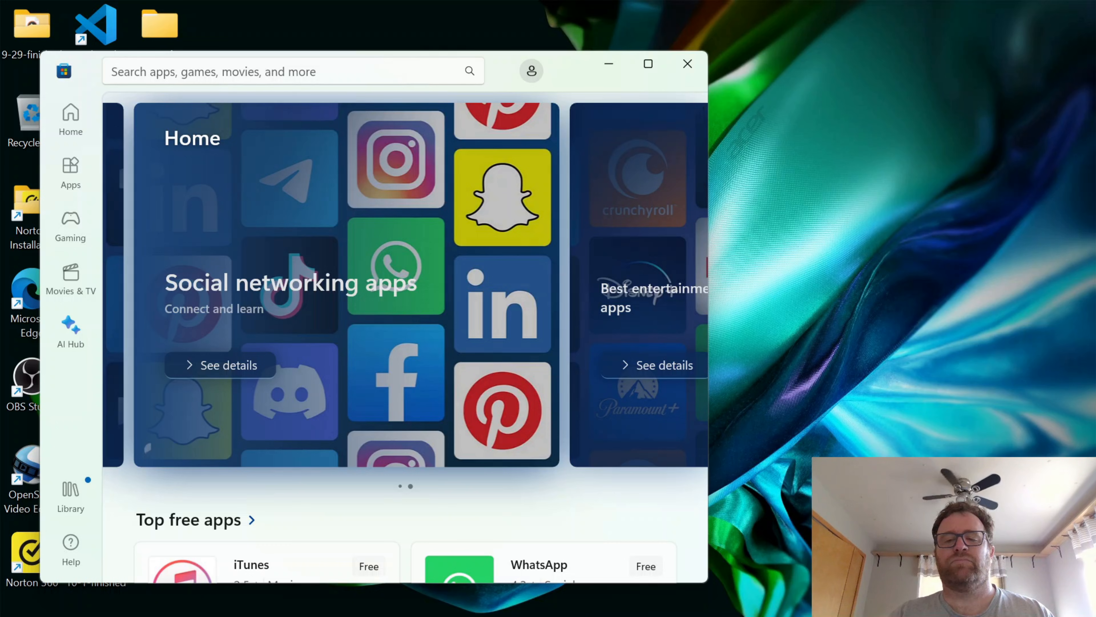
pyautogui.click(286, 71)
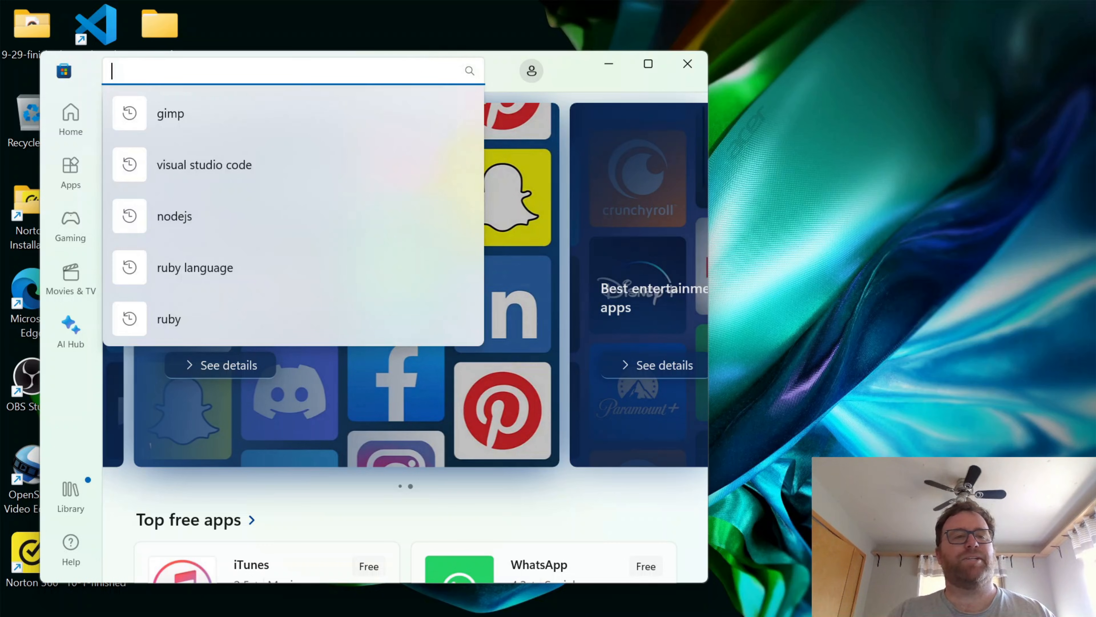
pyautogui.write('gimp')
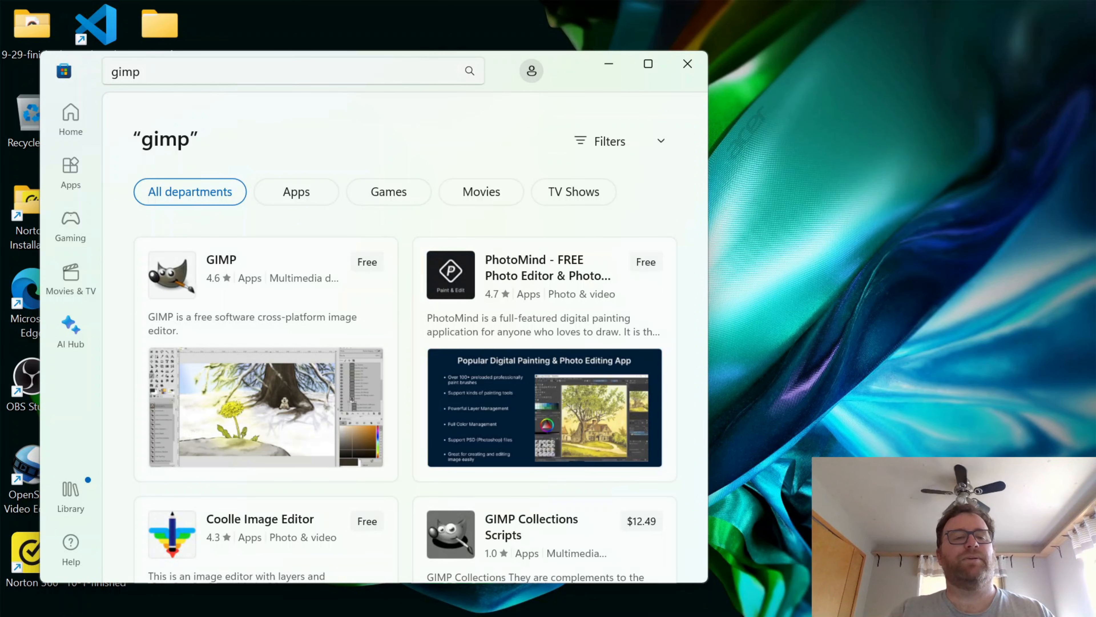
pyautogui.scroll(-3)
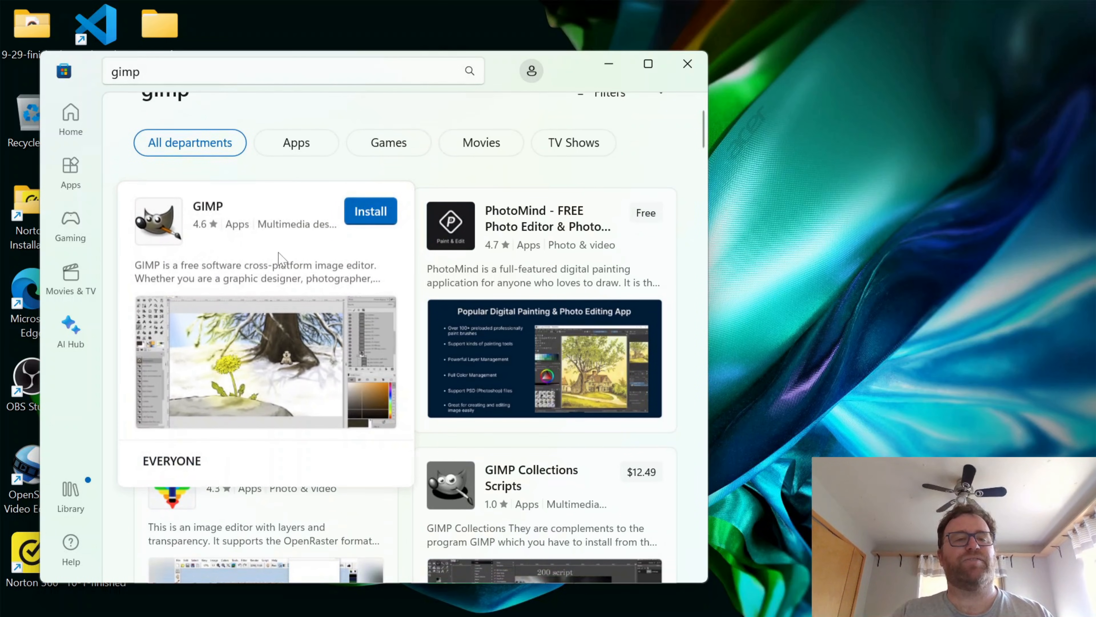
pyautogui.click(370, 211)
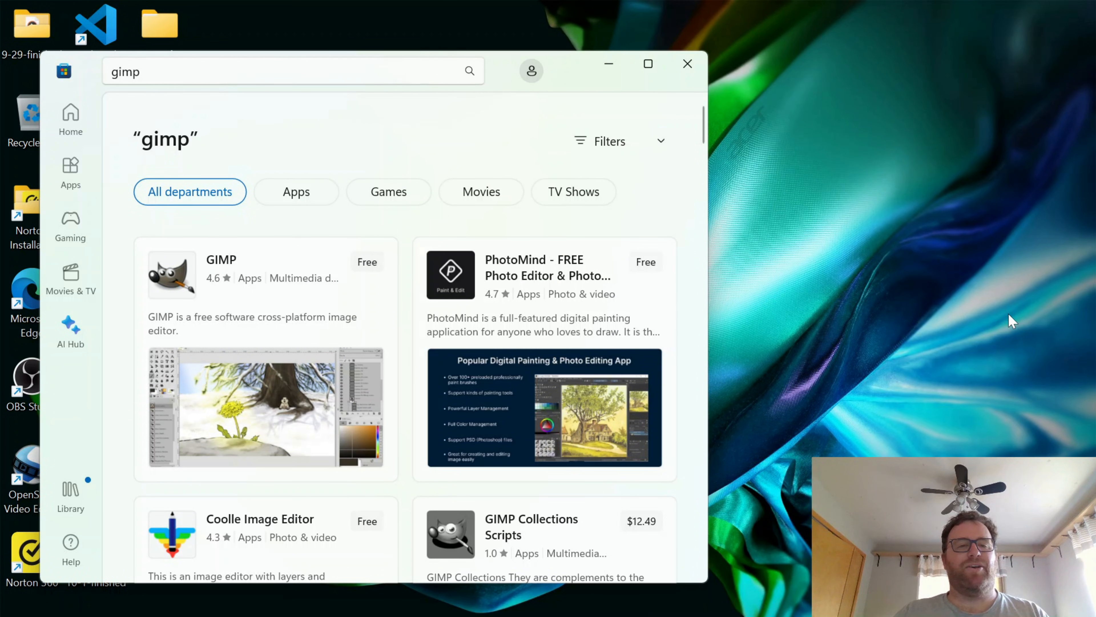
pyautogui.moveTo(748, 254)
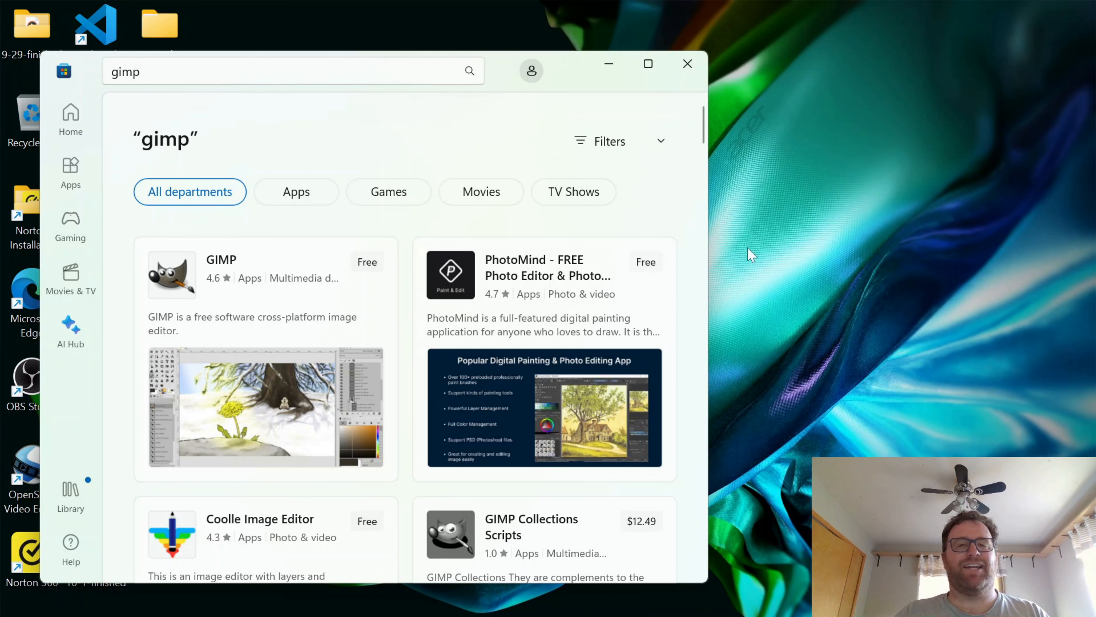
# Step: Launch the newly installed GIMP and maximize its empty main window
pyautogui.click(686, 64)
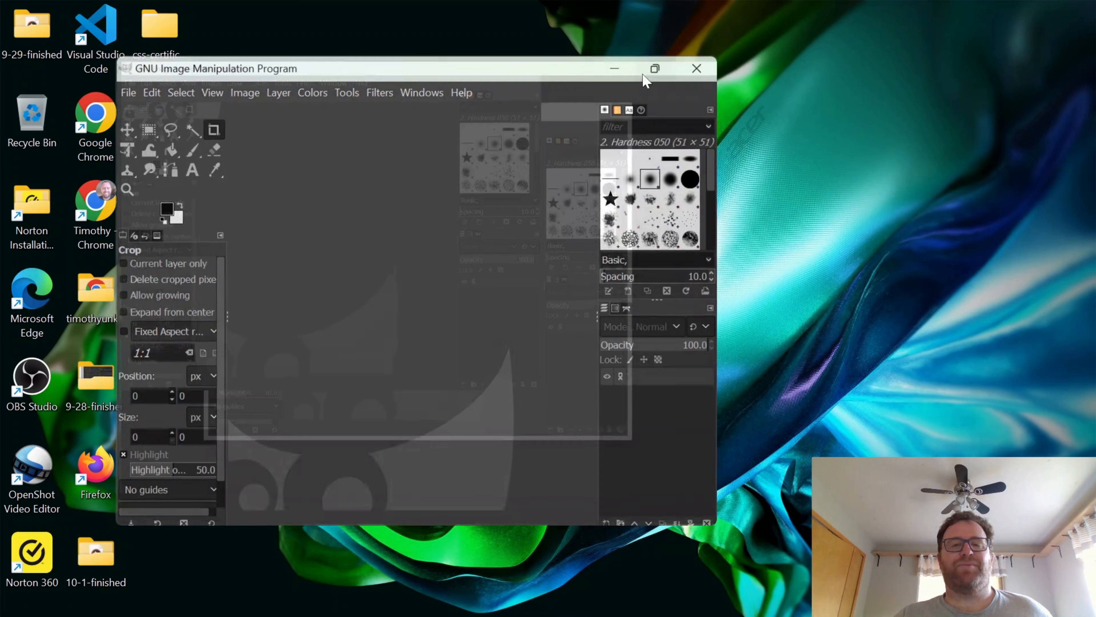
pyautogui.click(654, 68)
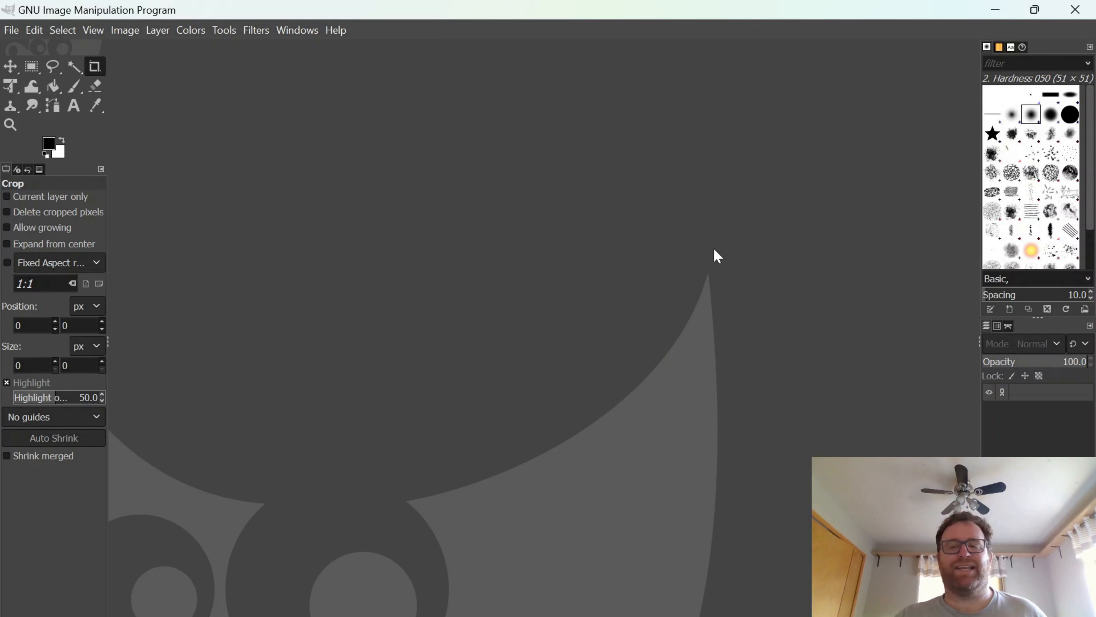